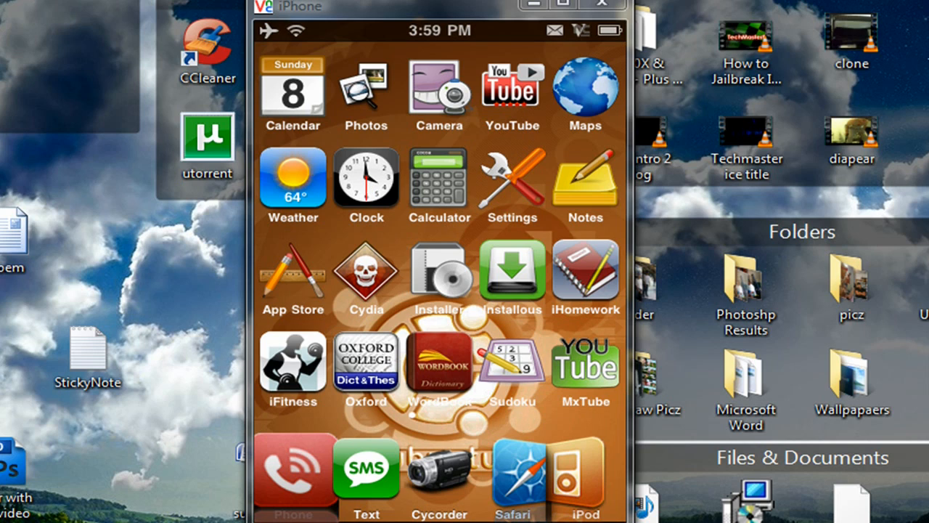
mouse_move(453, 301)
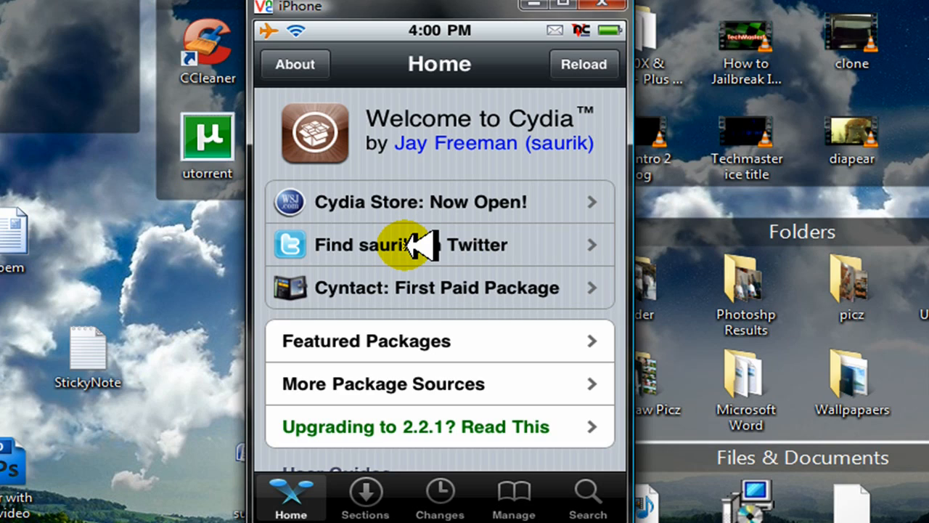
mouse_move(400, 339)
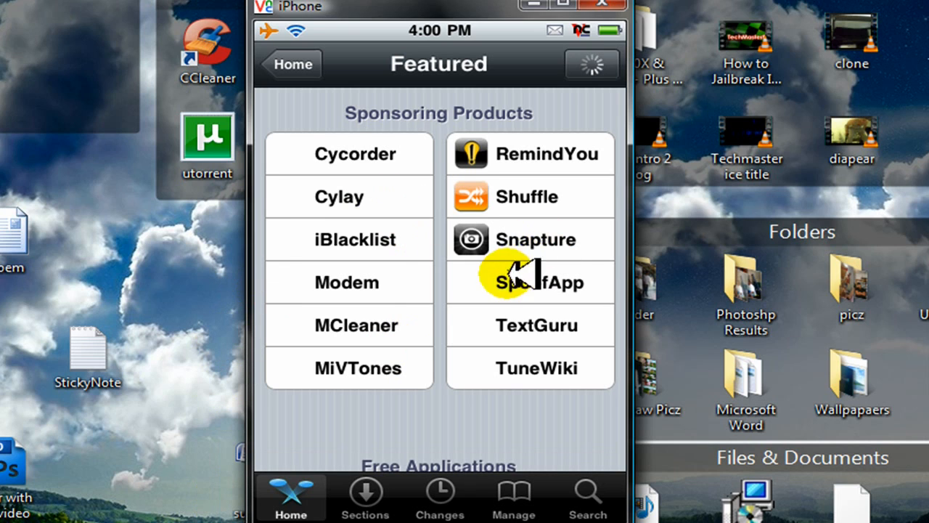
Scroll the Featured Packages page down to the Free Extensions group with WinterBoard.
scroll(down, 3)
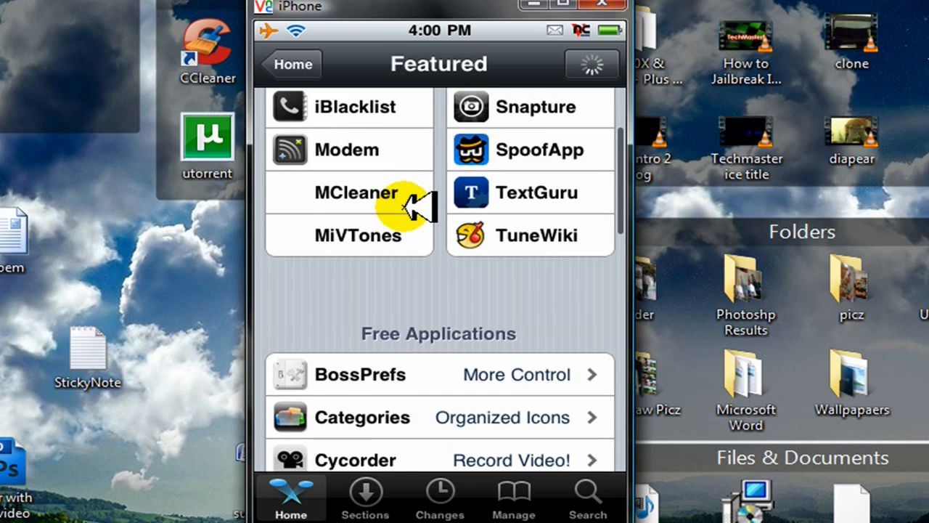
scroll(down, 3)
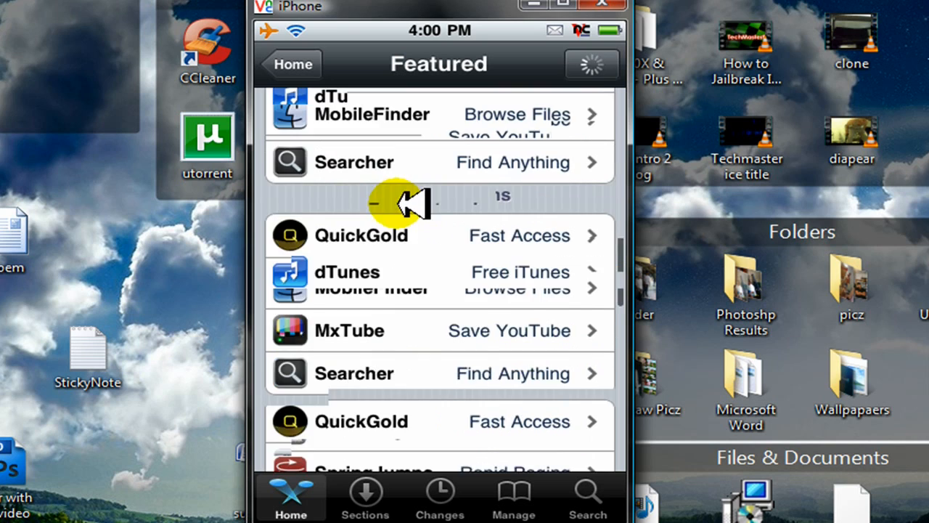
scroll(down, 3)
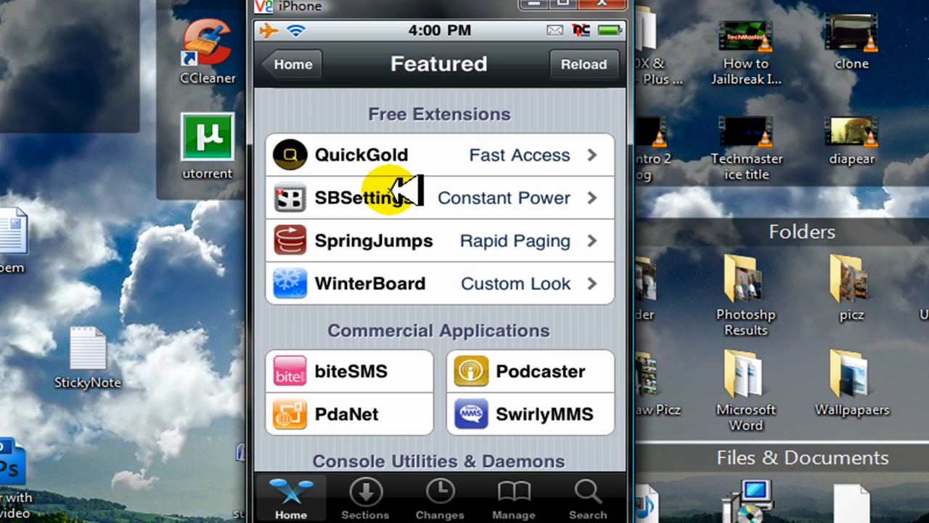
mouse_move(384, 29)
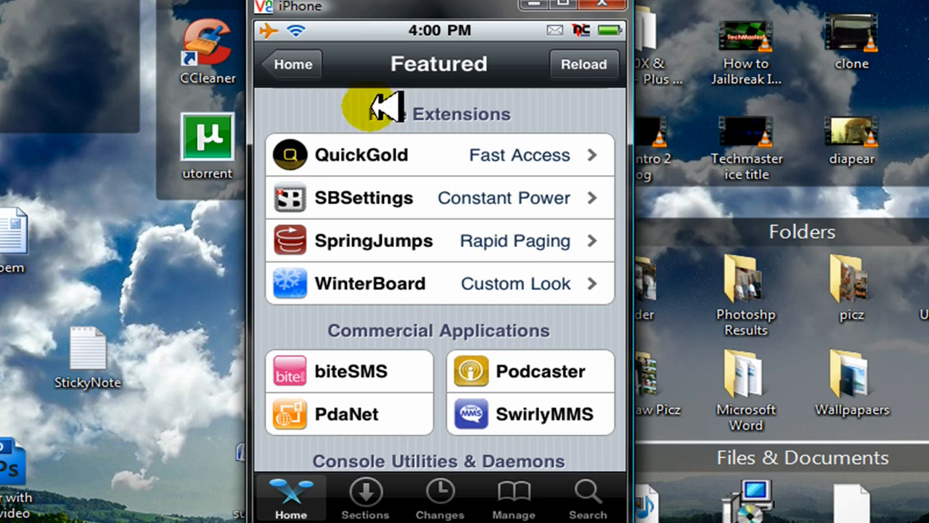
mouse_move(395, 283)
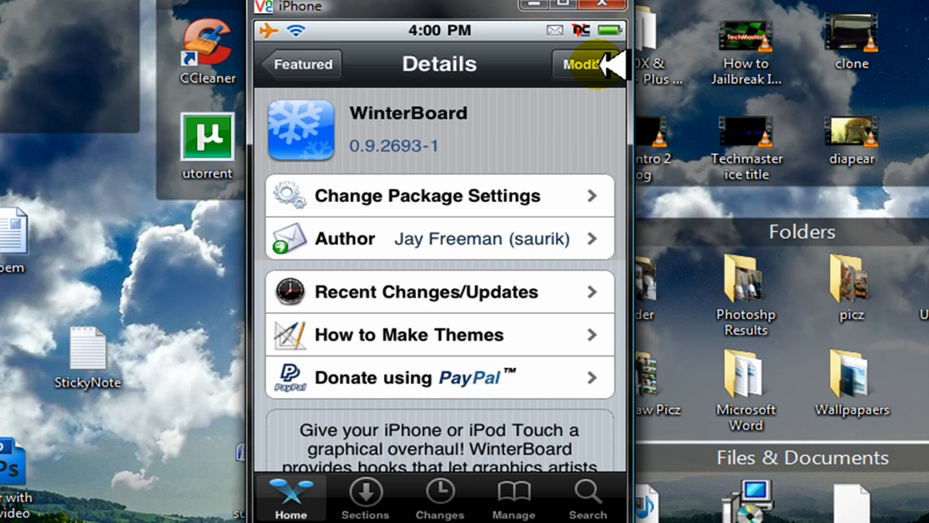
mouse_move(254, 26)
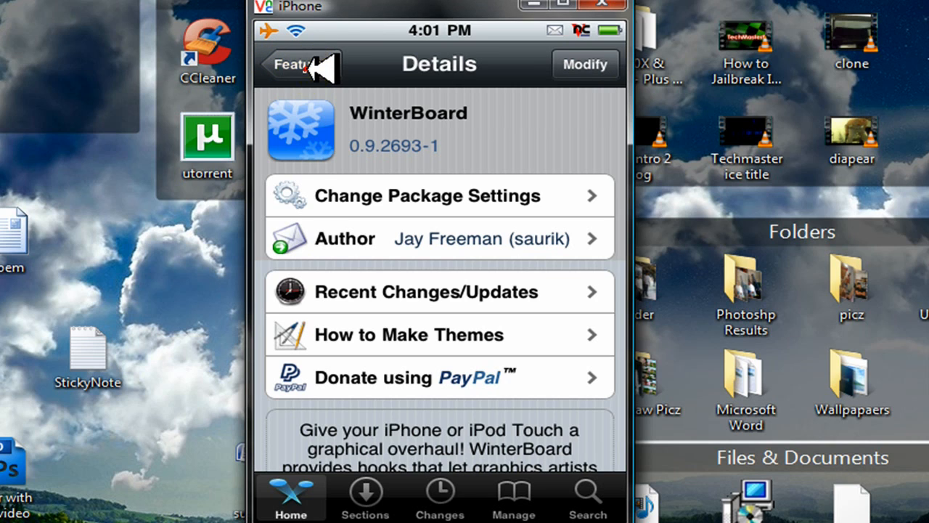
Go back from WinterBoard's package details toward the Cydia home page.
click(291, 64)
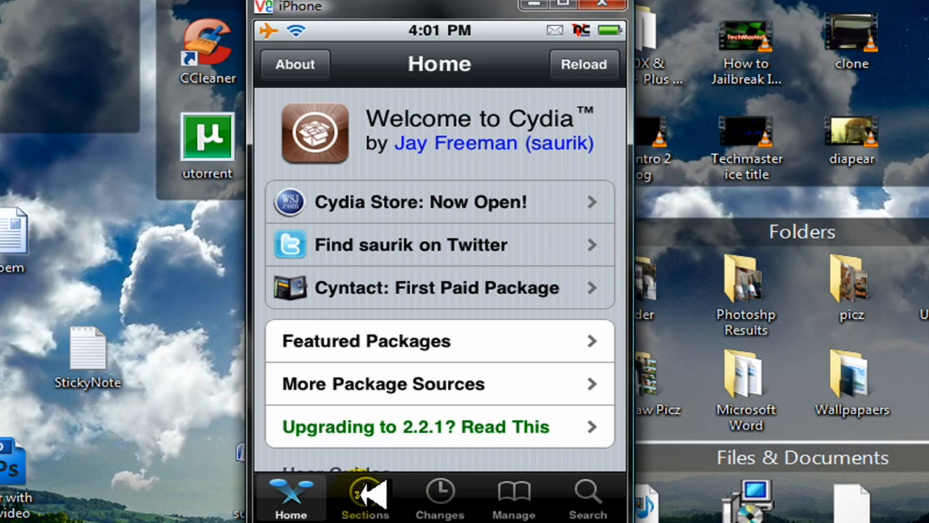
Browse Cydia's Sections and enter the Themes (Complete) category.
click(365, 496)
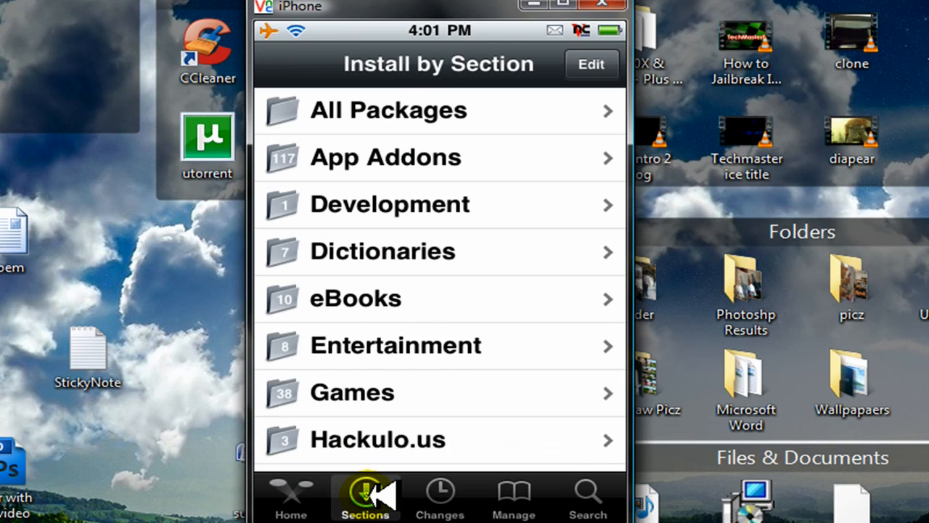
scroll(down, 3)
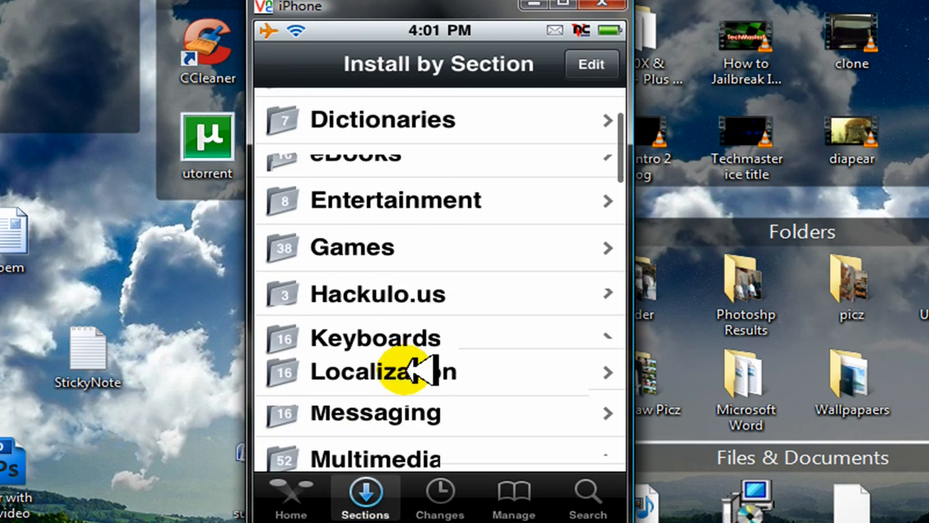
scroll(down, 3)
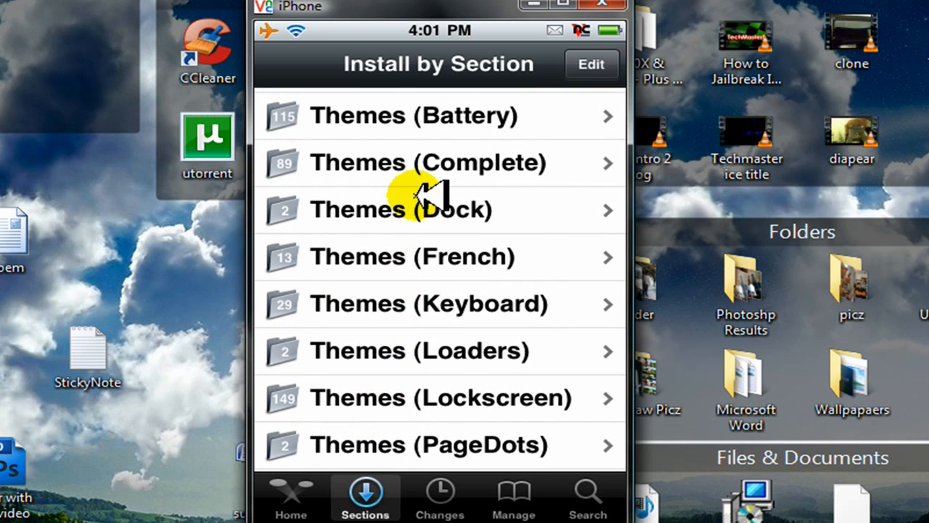
click(436, 162)
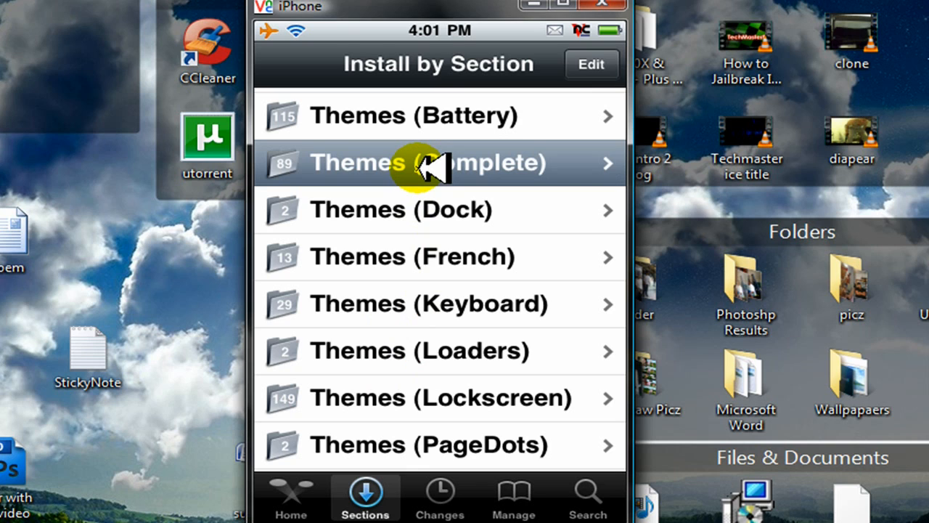
click(438, 162)
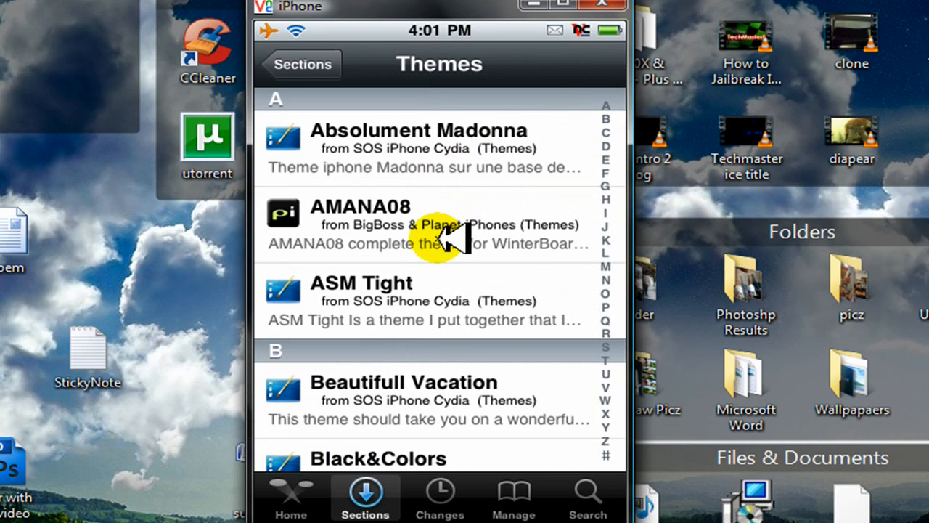
Scroll down the alphabetical complete-themes list toward the Picnic theme.
scroll(down, 3)
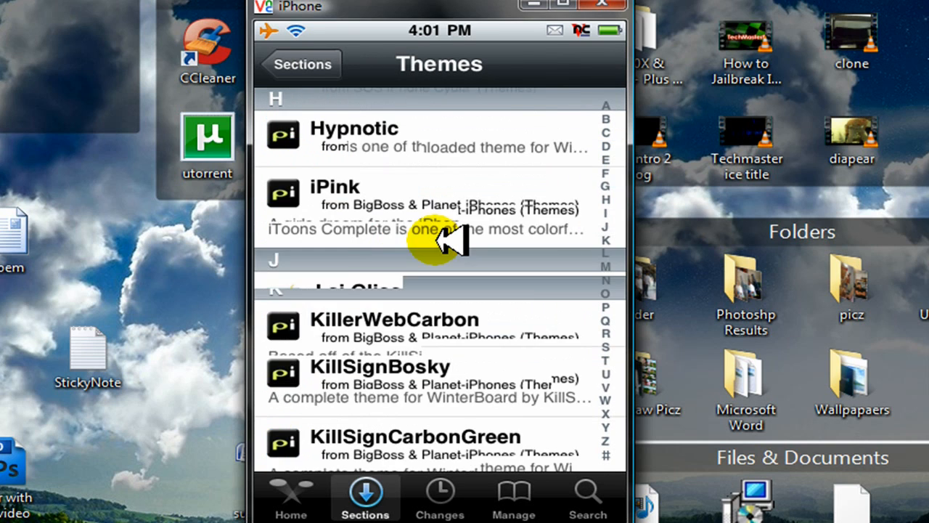
scroll(down, 3)
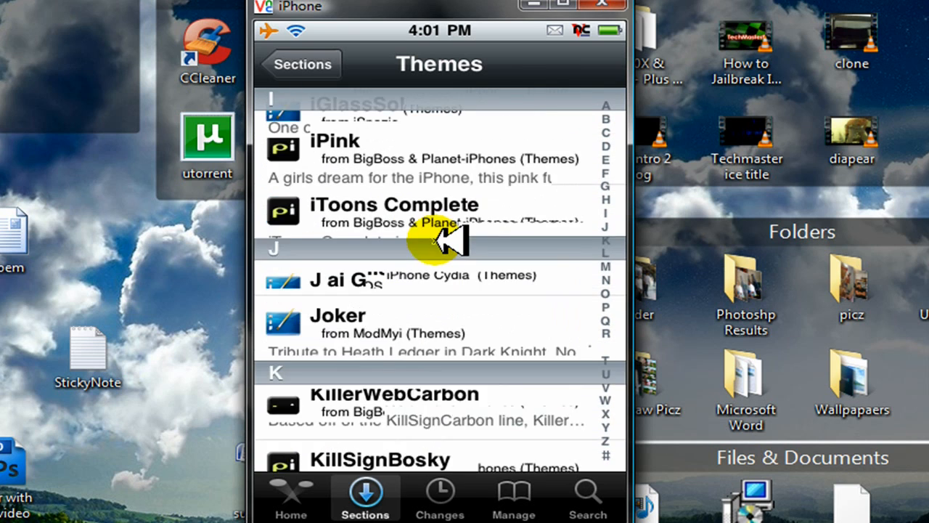
scroll(down, 3)
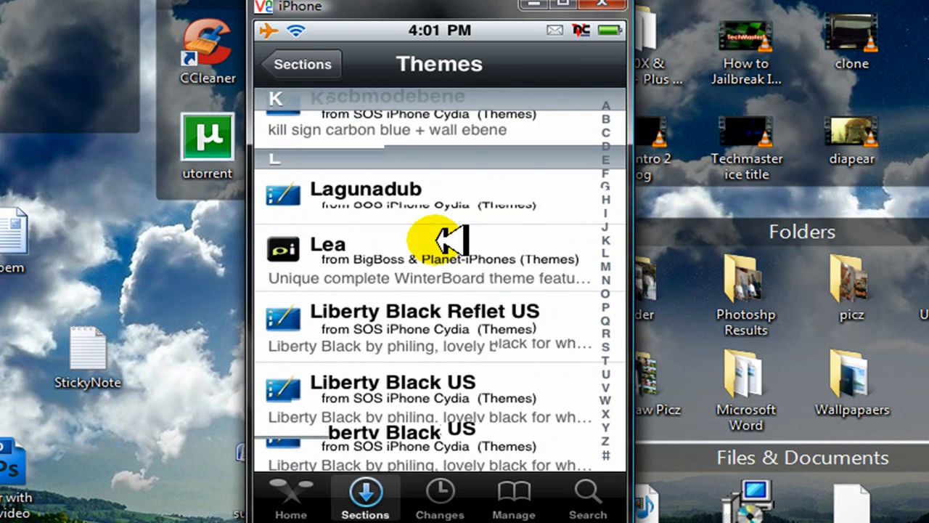
scroll(down, 3)
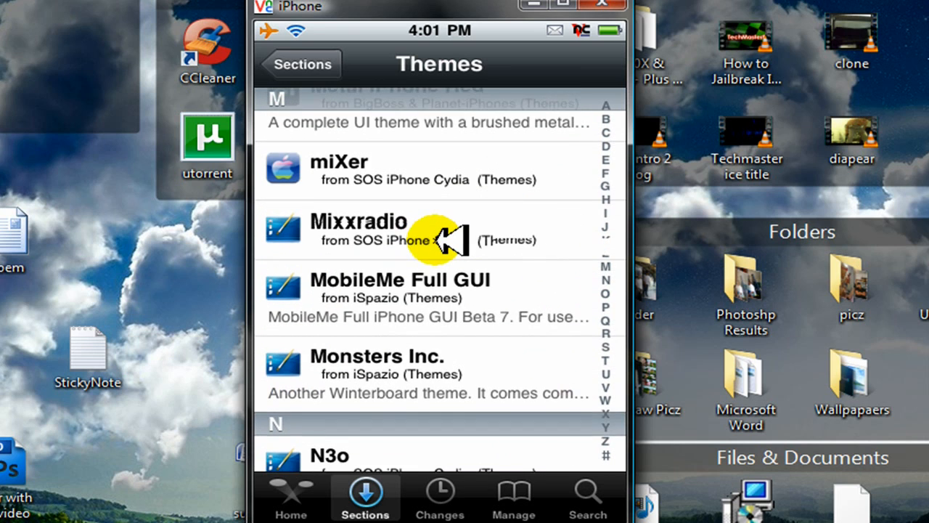
scroll(down, 3)
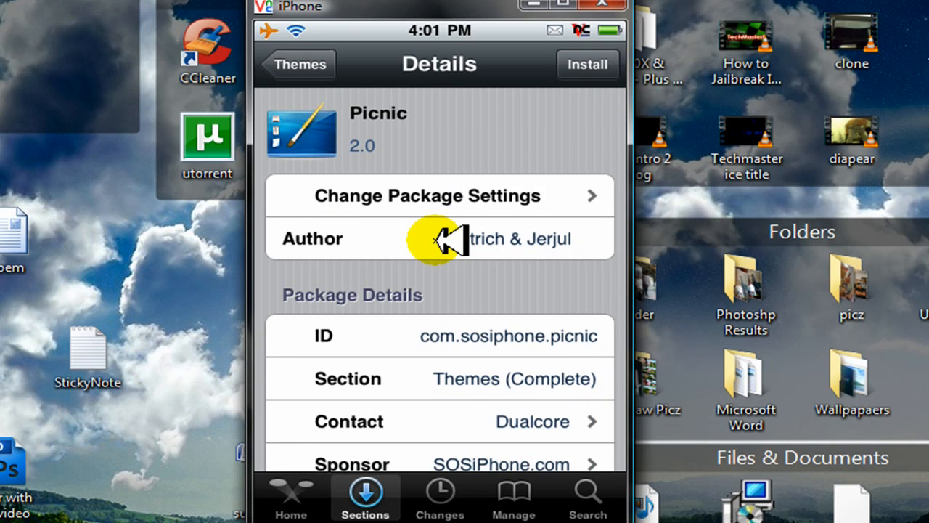
Review Picnic's description screenshots, then install the Picnic theme and confirm.
scroll(down, 3)
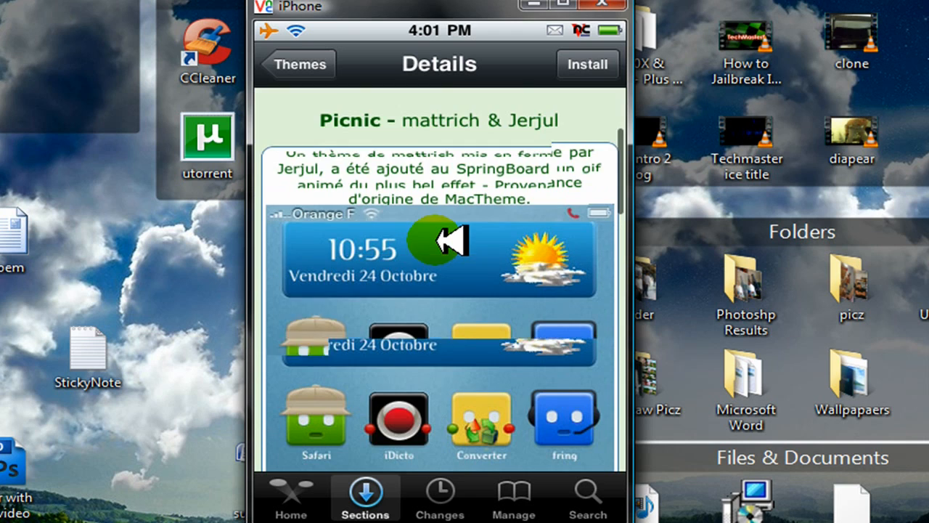
scroll(down, 3)
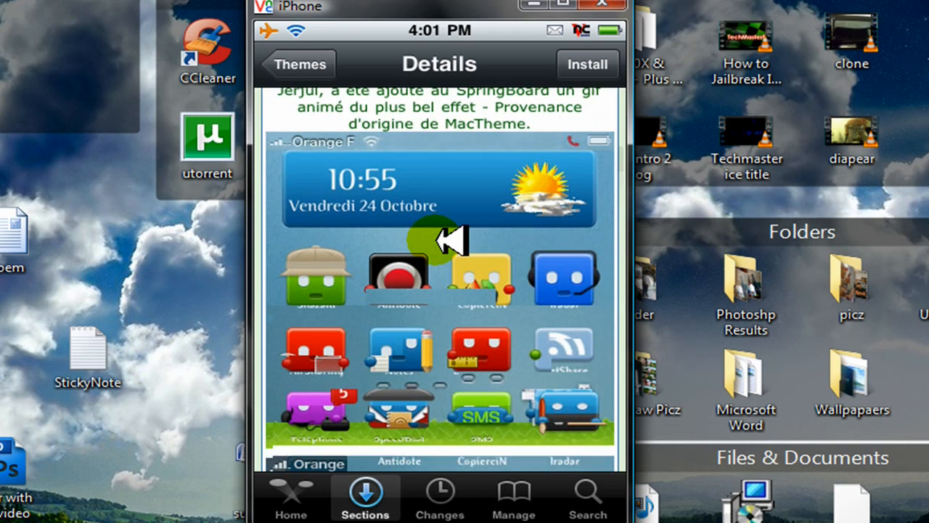
scroll(down, 3)
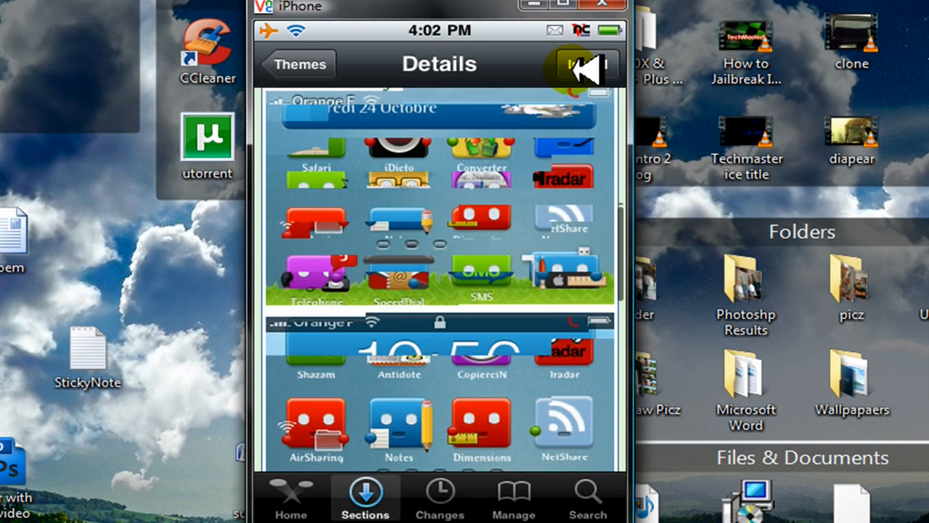
click(588, 63)
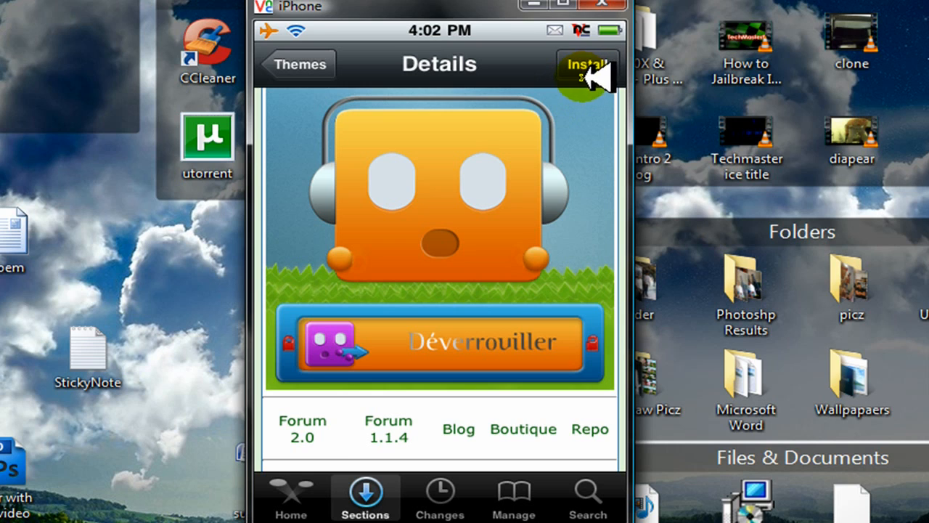
click(588, 64)
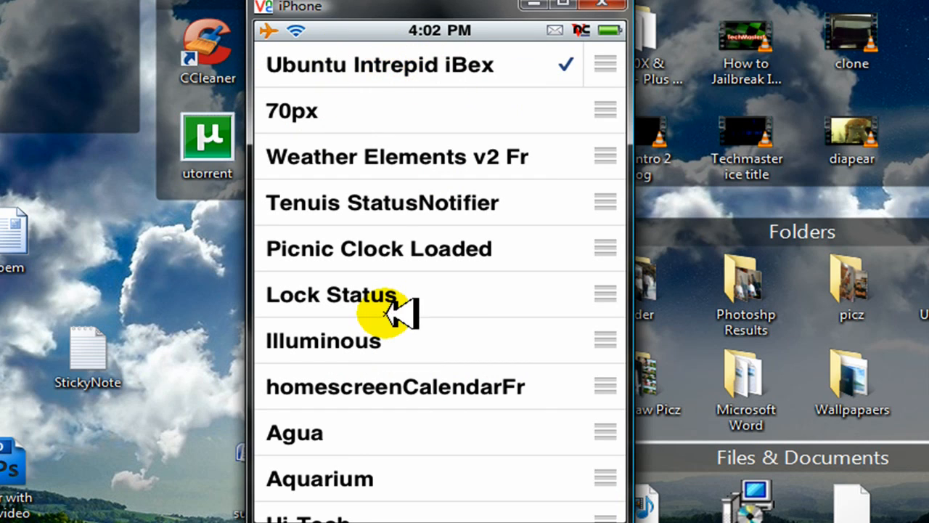
Scroll WinterBoard's theme list to see Picnic Clock Loaded and Ubuntu Intrepid iBex.
scroll(down, 3)
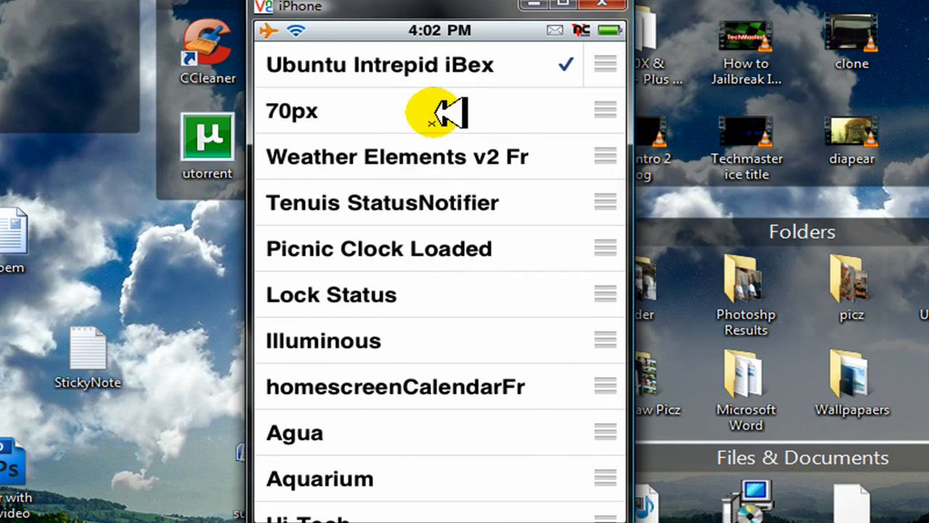
mouse_move(436, 70)
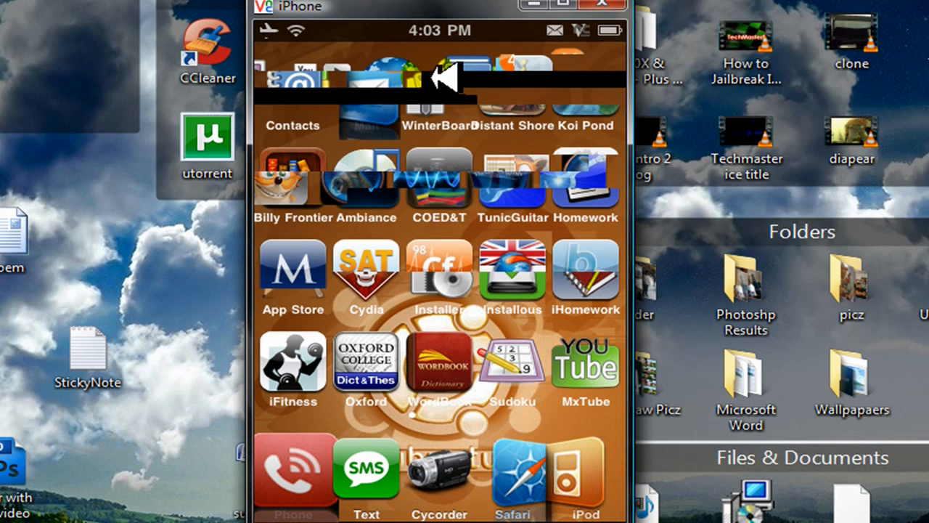
Swipe across the home screen pages to view the Ubuntu-themed app icons.
scroll(left, 3)
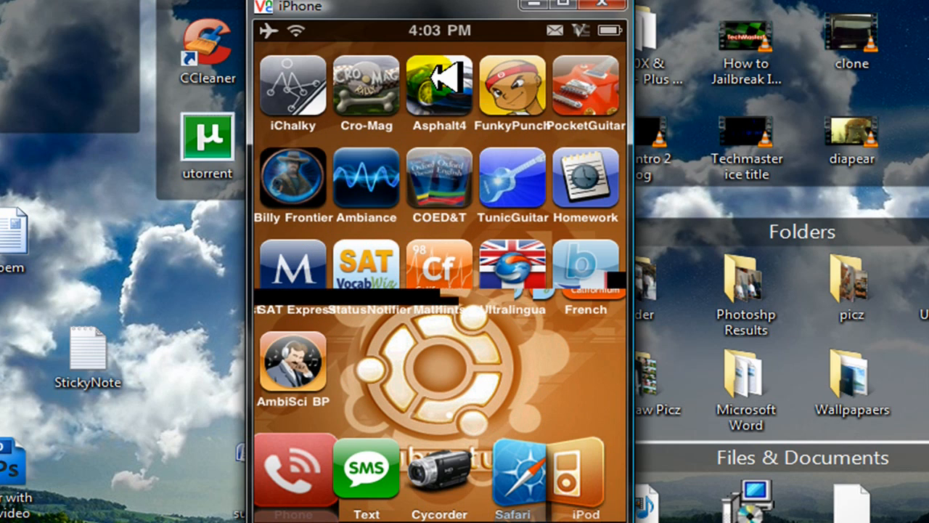